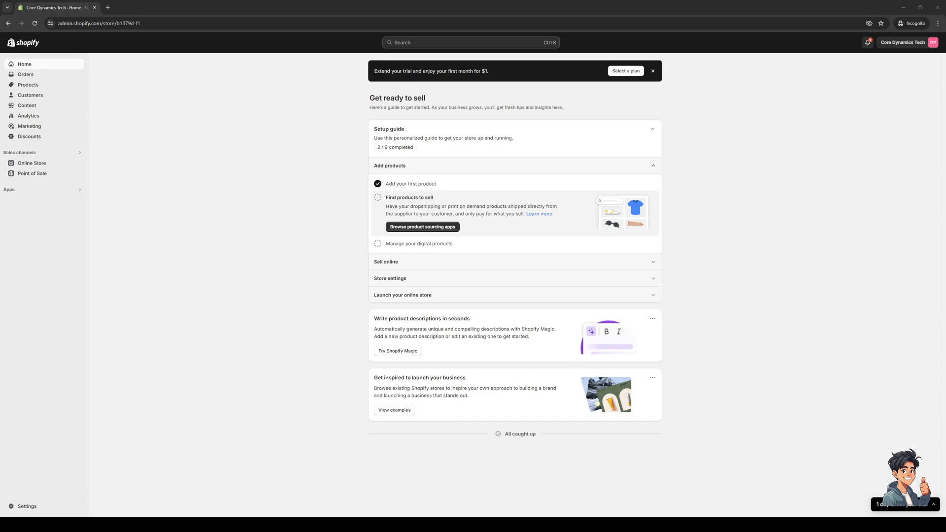
mouse_move(467, 324)
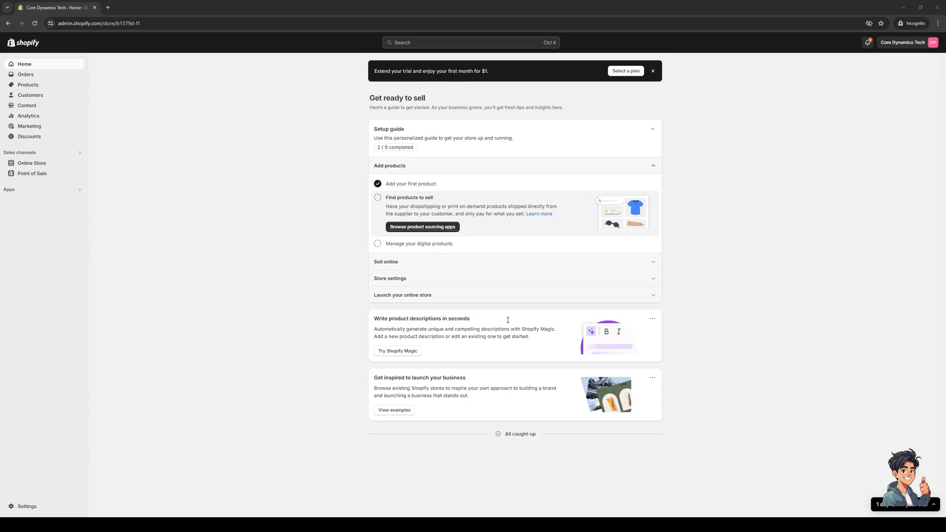
mouse_move(472, 295)
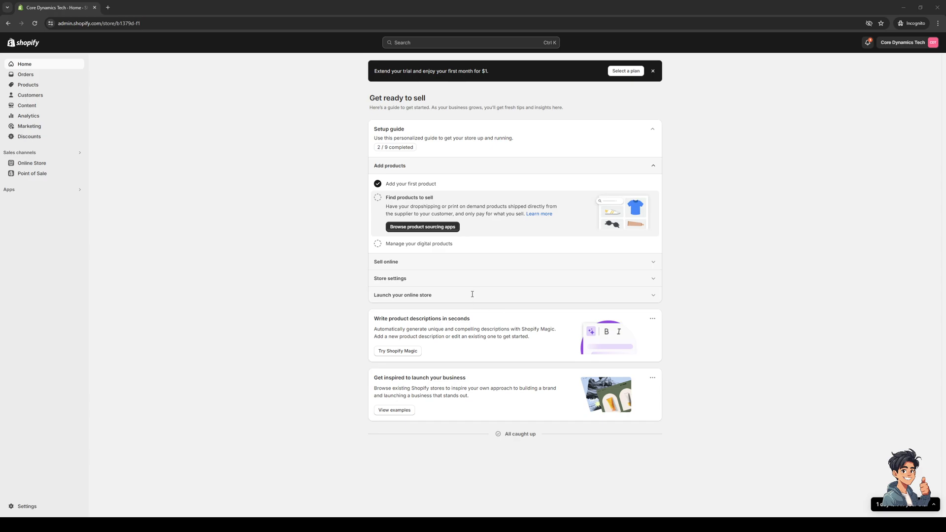
mouse_move(775, 218)
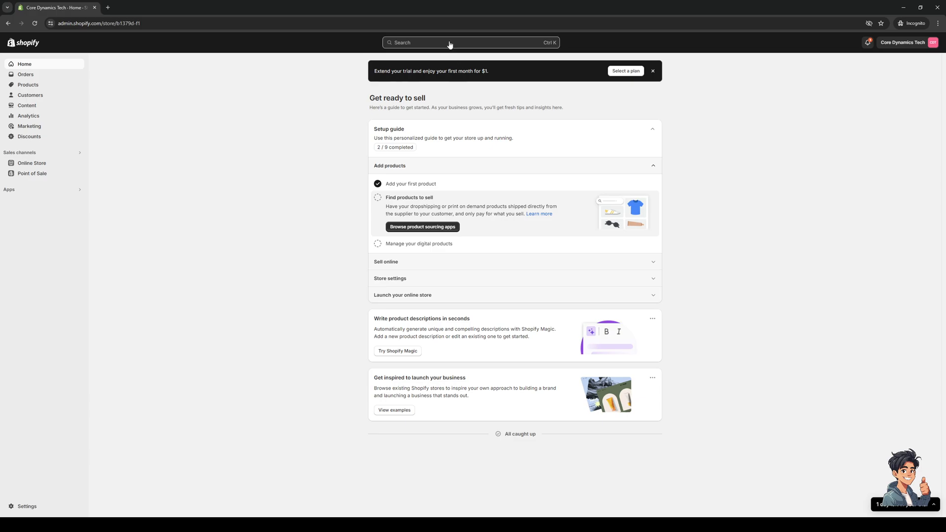
Search the admin for 'tools' so the Explore tools suggestion appears.
click(450, 43)
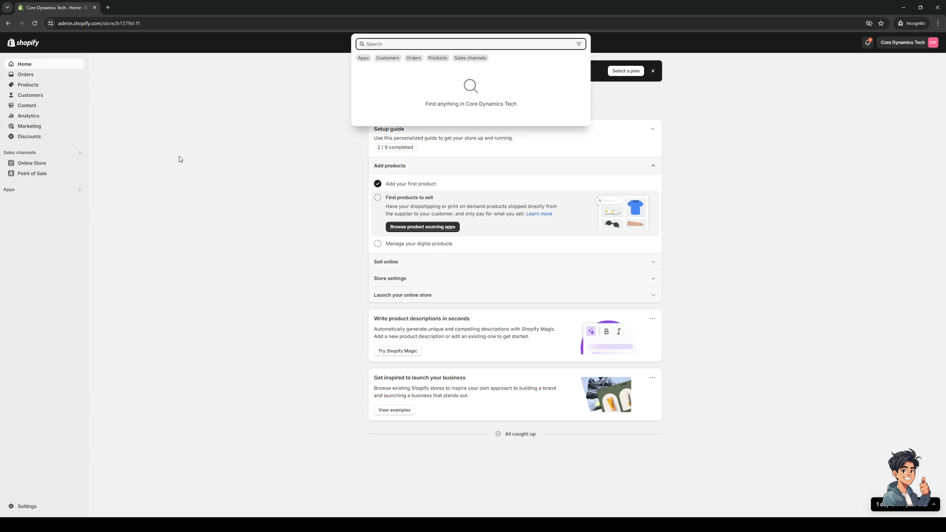
text(trd)
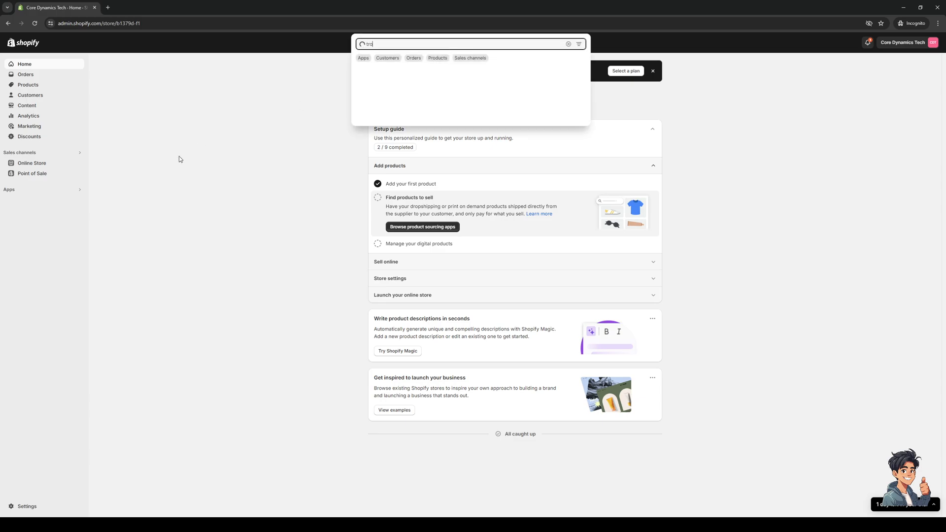
text(tools)
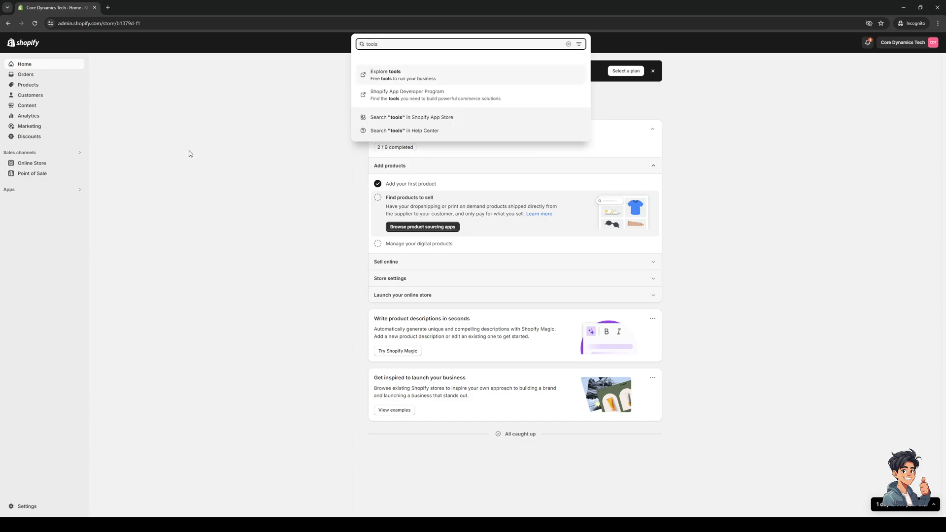
mouse_move(417, 95)
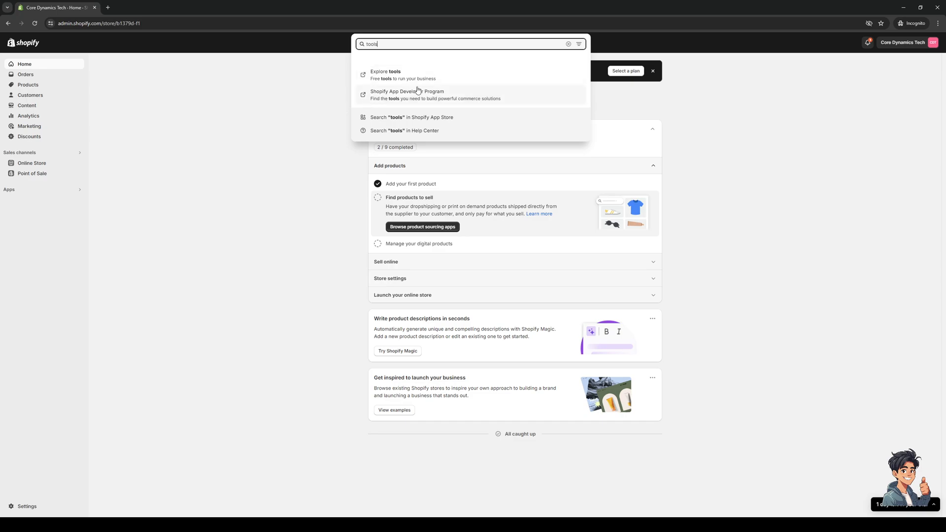
From the Explore tools result, browse the free tools cards and choose Create privacy policy.
click(386, 75)
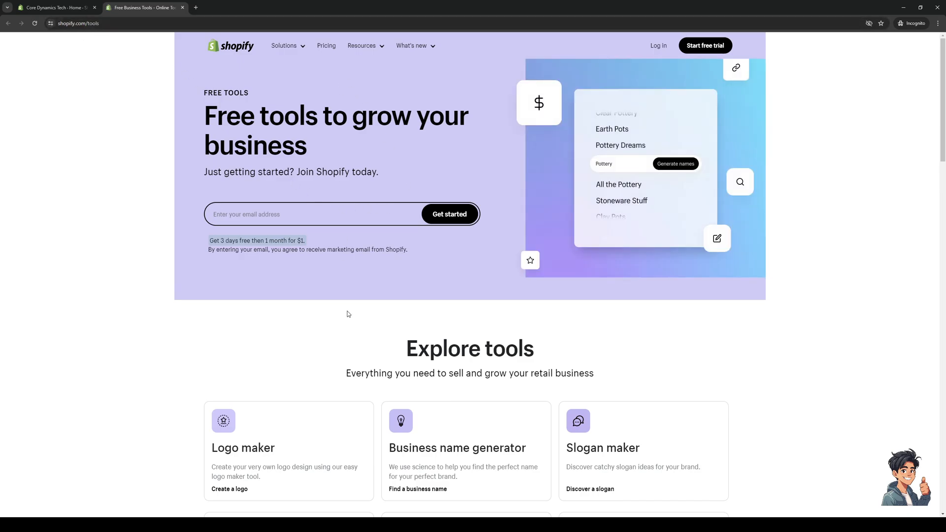
scroll(down, 3)
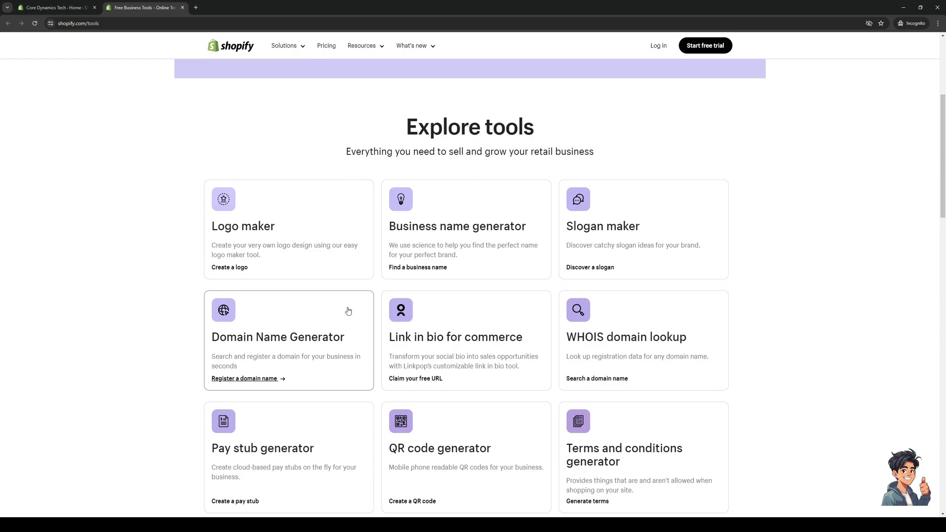
scroll(down, 3)
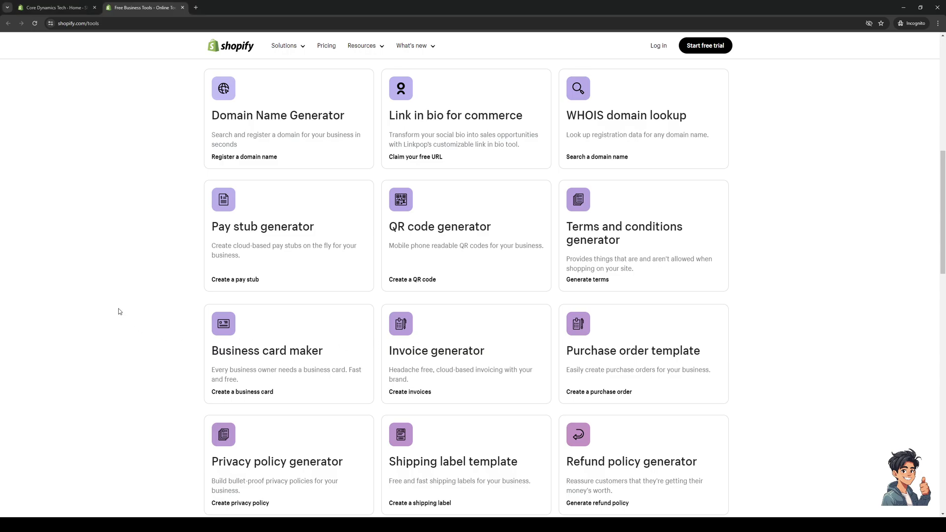
scroll(down, 3)
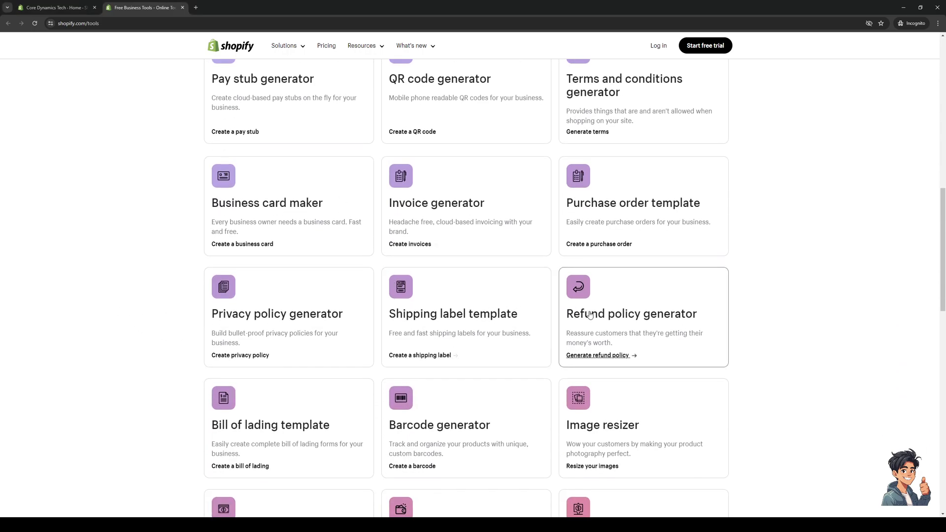
scroll(down, 3)
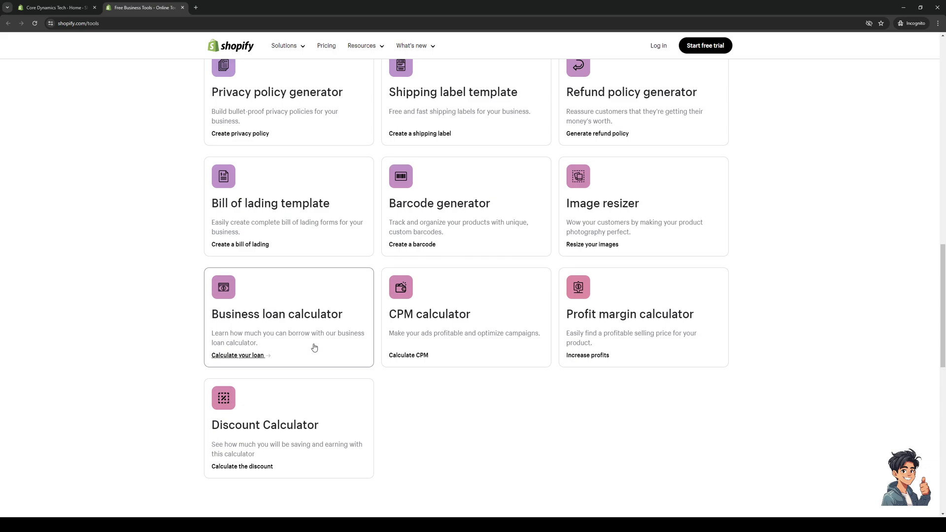
scroll(up, 3)
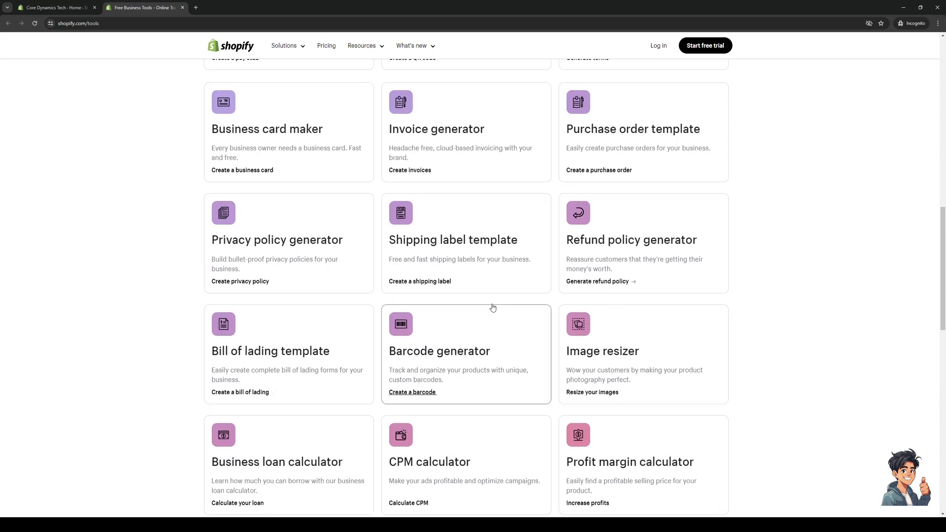
mouse_move(296, 266)
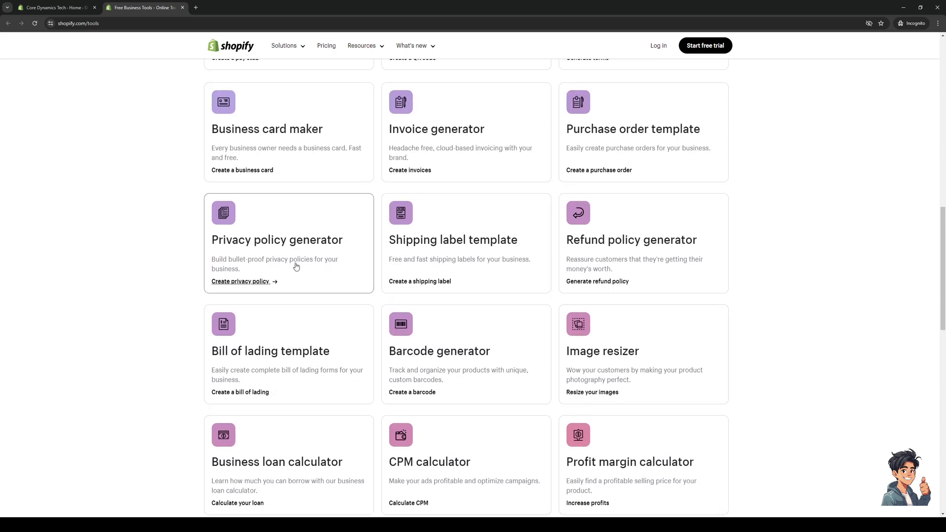
click(240, 281)
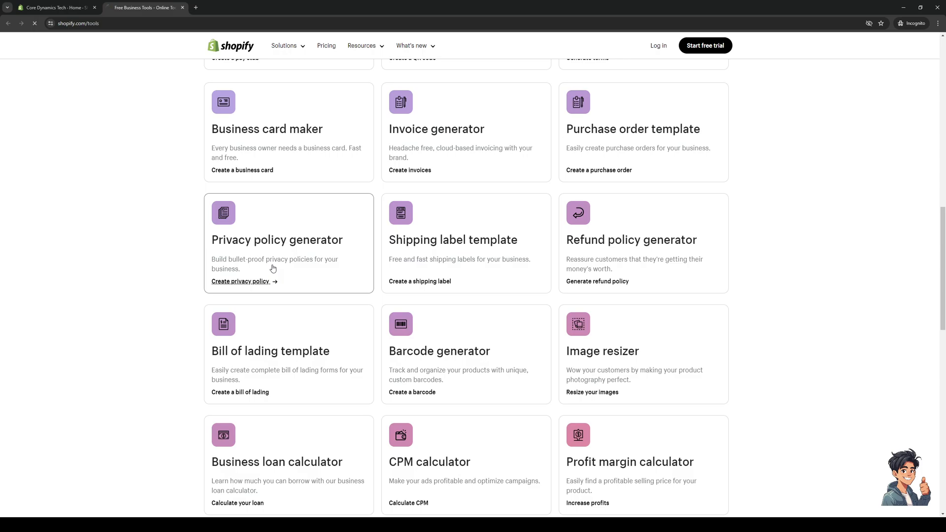
Load the Free privacy policy generator page with its company information form.
click(241, 280)
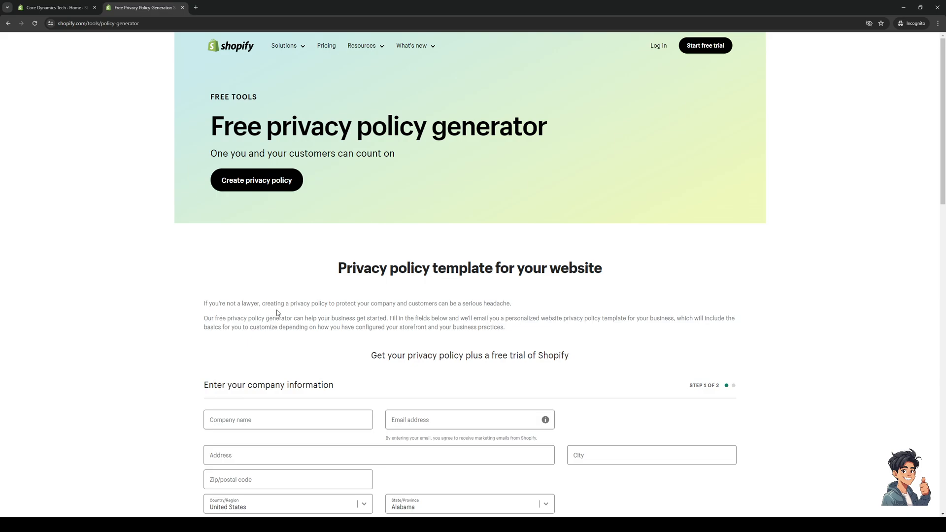
mouse_move(336, 313)
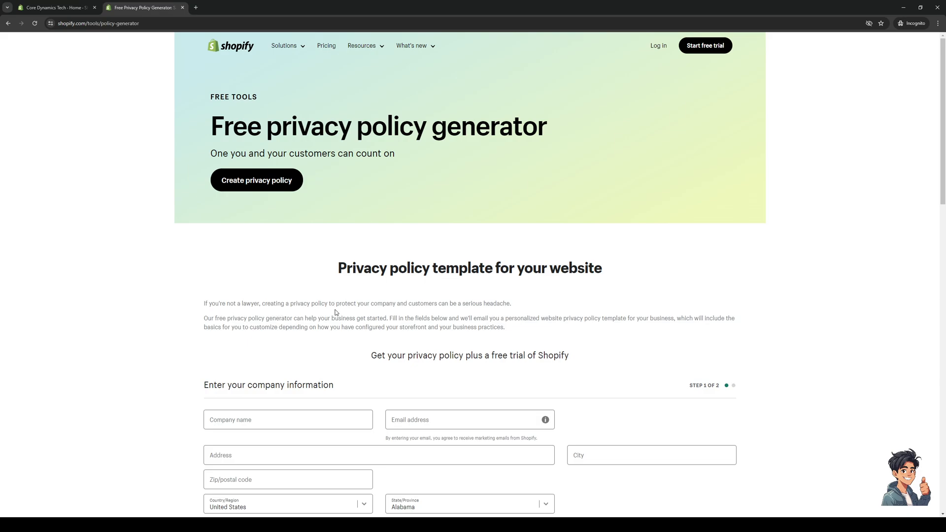
mouse_move(227, 338)
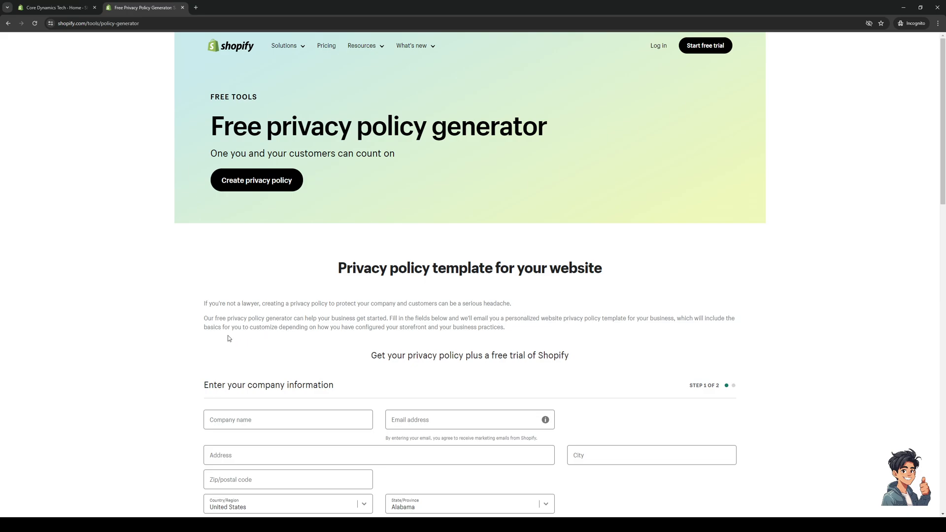
mouse_move(310, 321)
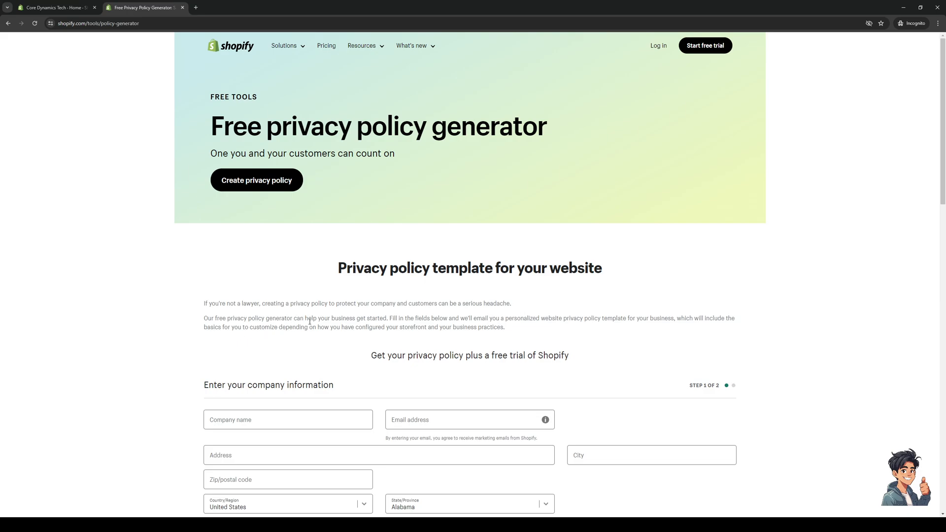
mouse_move(434, 323)
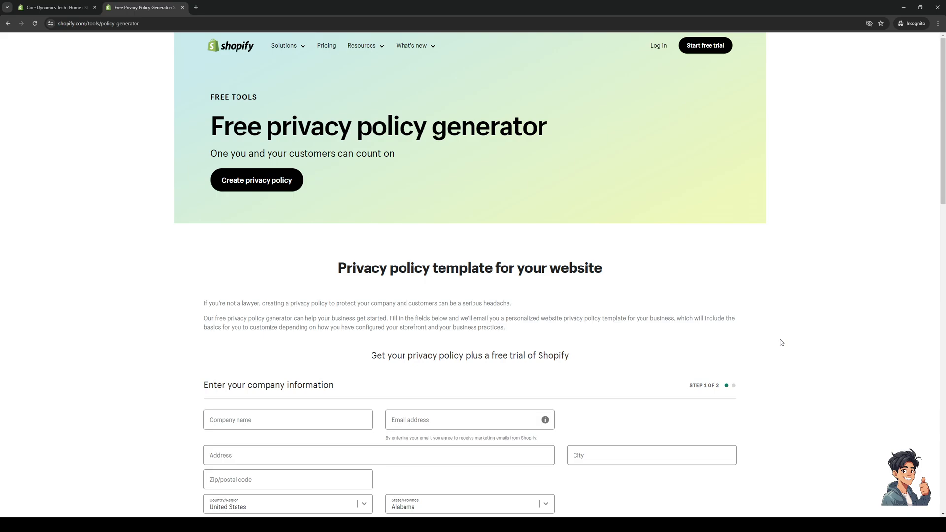
mouse_move(803, 350)
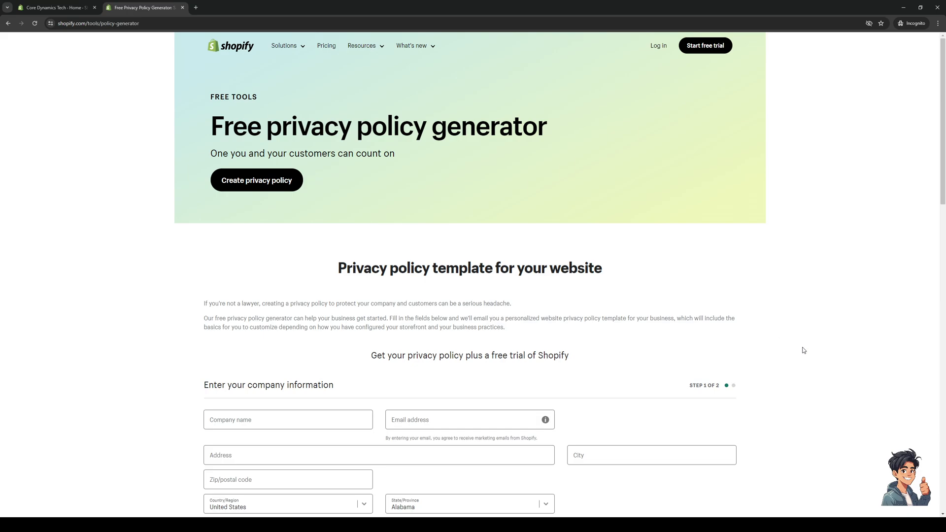
mouse_move(261, 256)
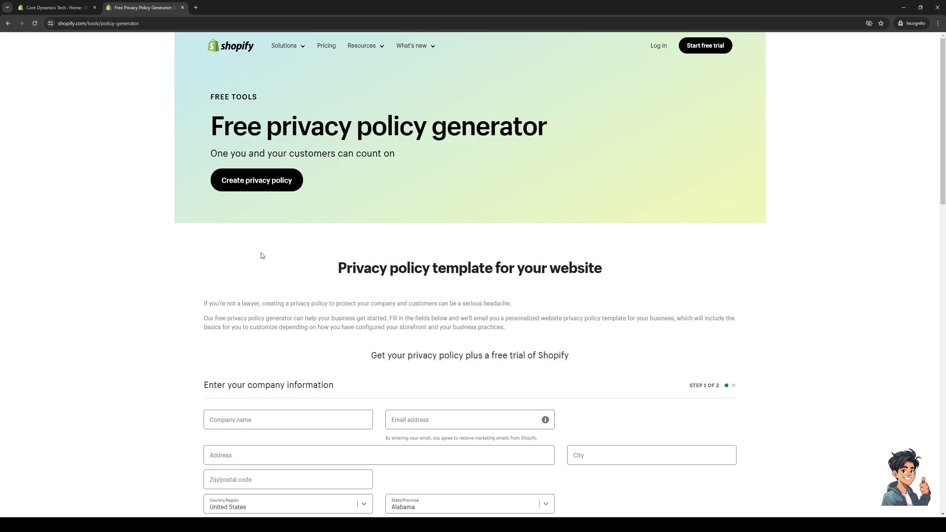
mouse_move(181, 316)
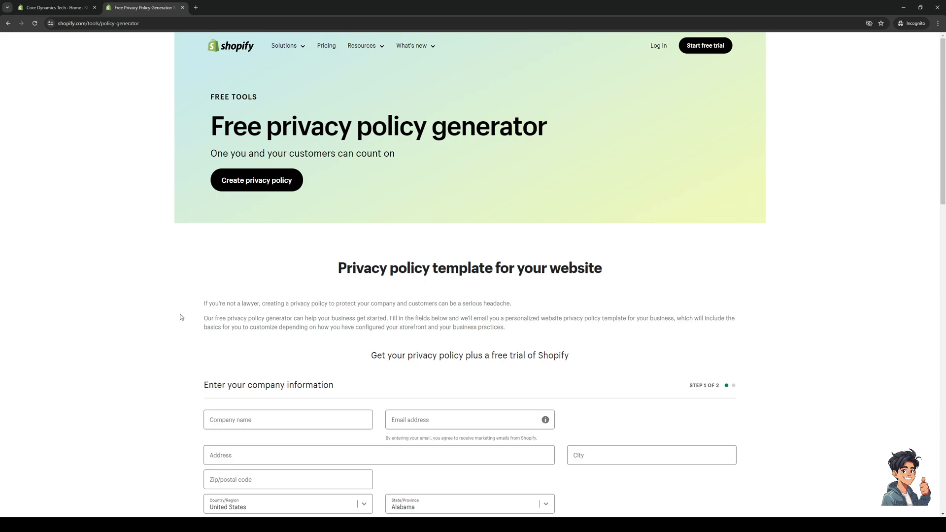
mouse_move(297, 294)
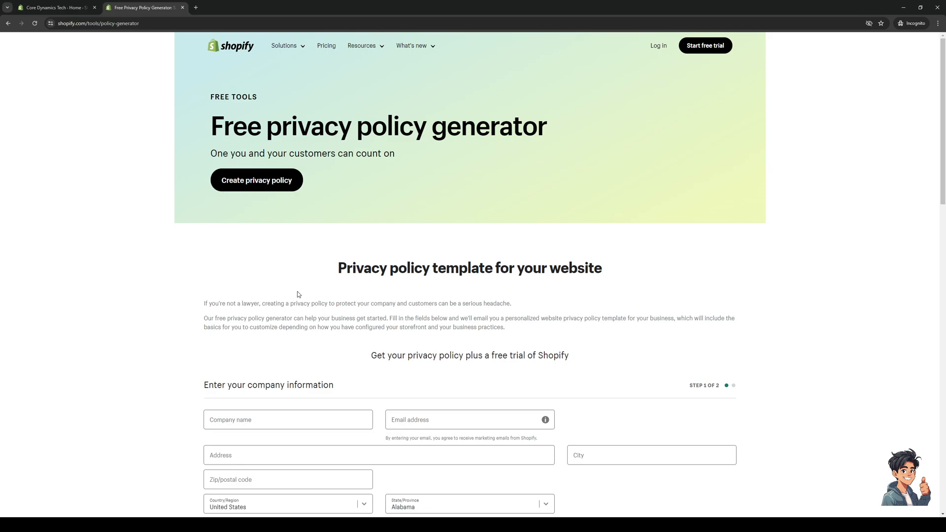
scroll(down, 3)
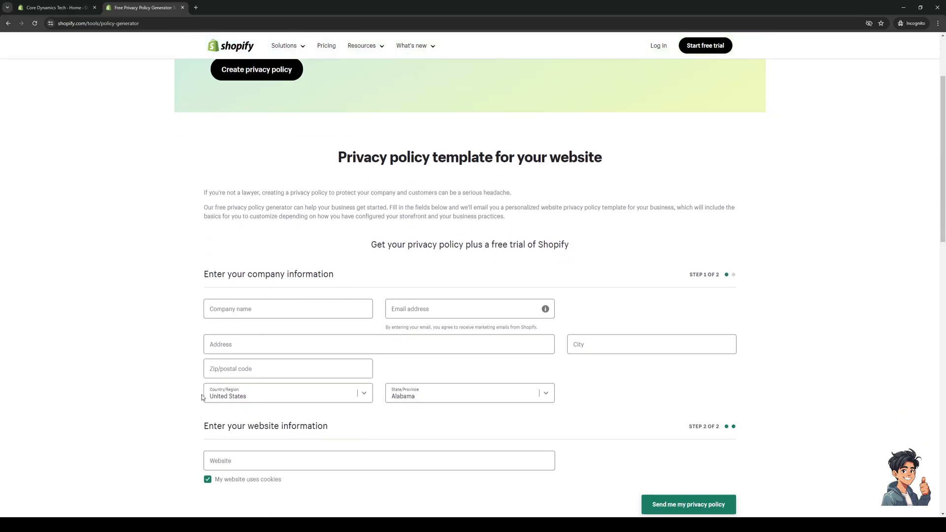
mouse_move(269, 304)
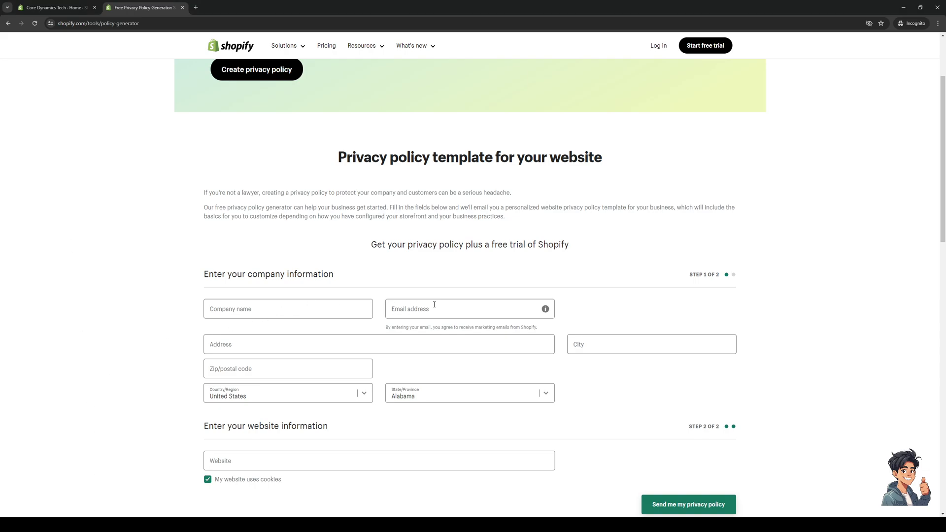
mouse_move(244, 338)
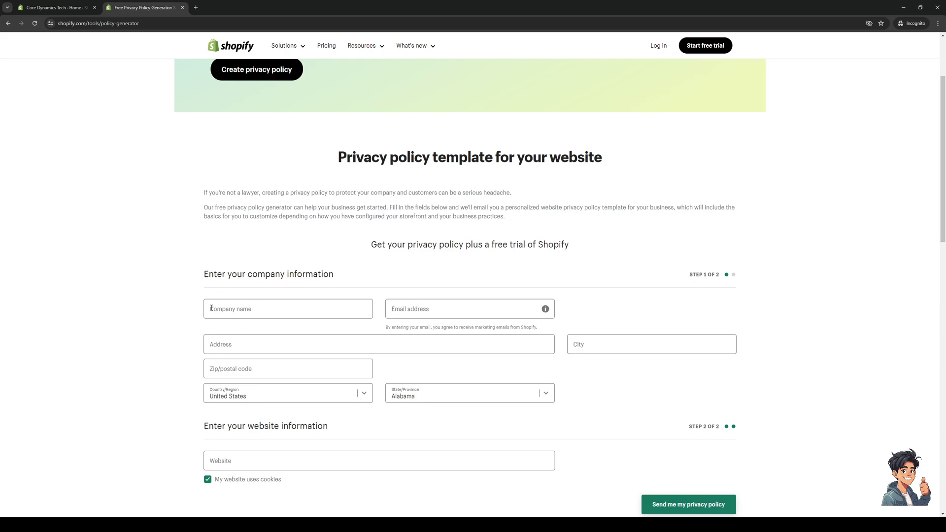
mouse_move(730, 368)
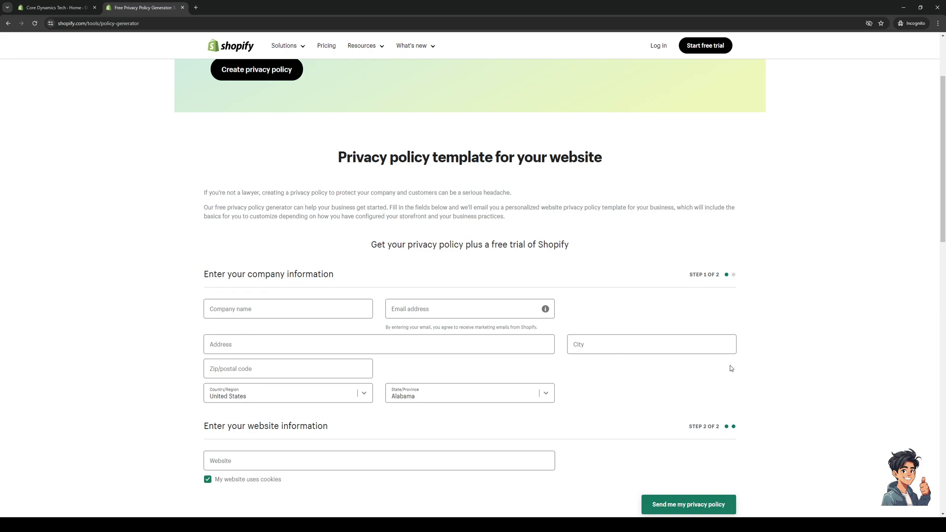
mouse_move(325, 374)
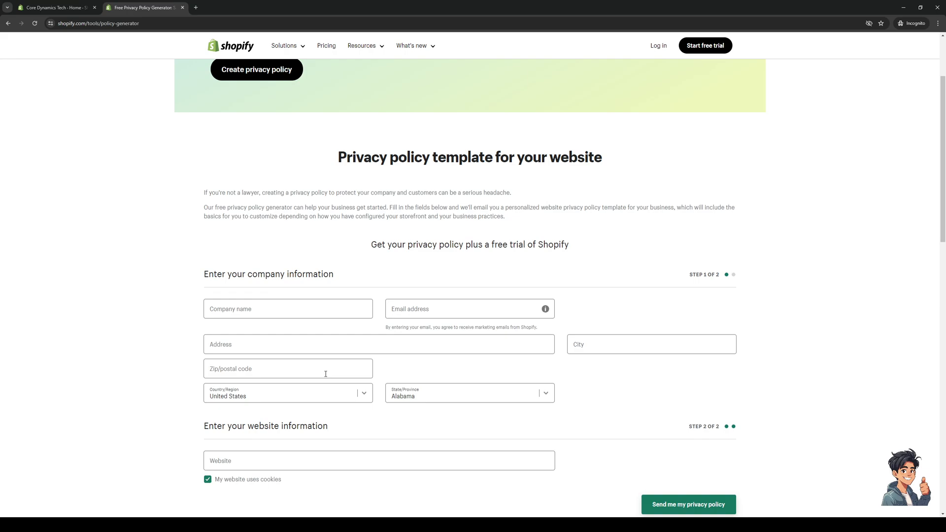
mouse_move(433, 392)
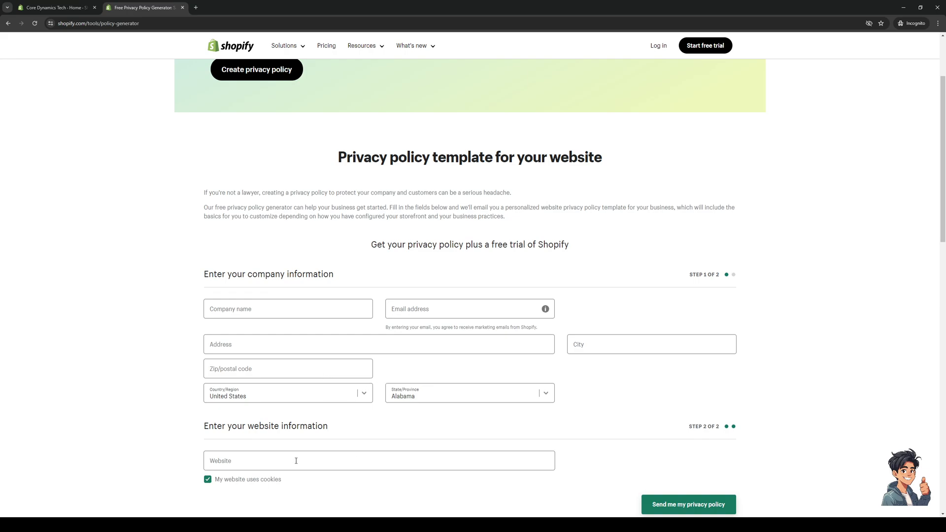
mouse_move(293, 451)
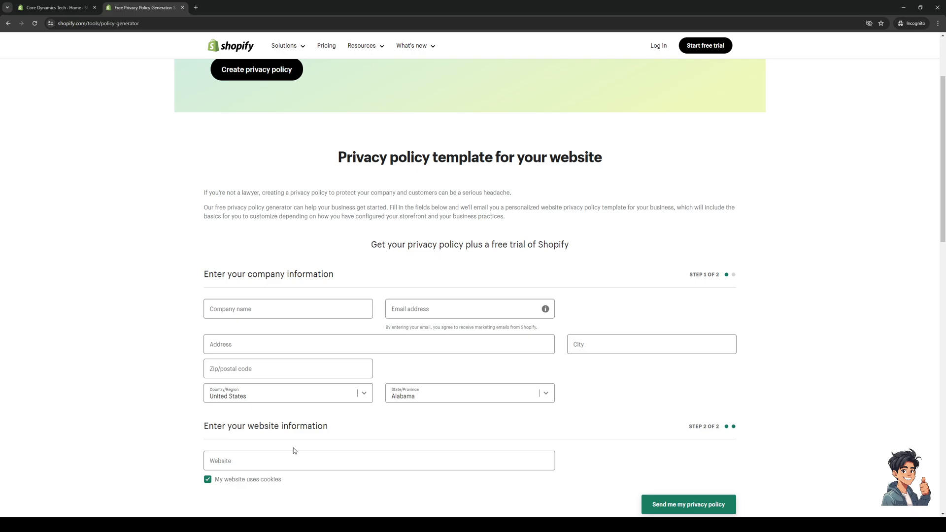
mouse_move(224, 168)
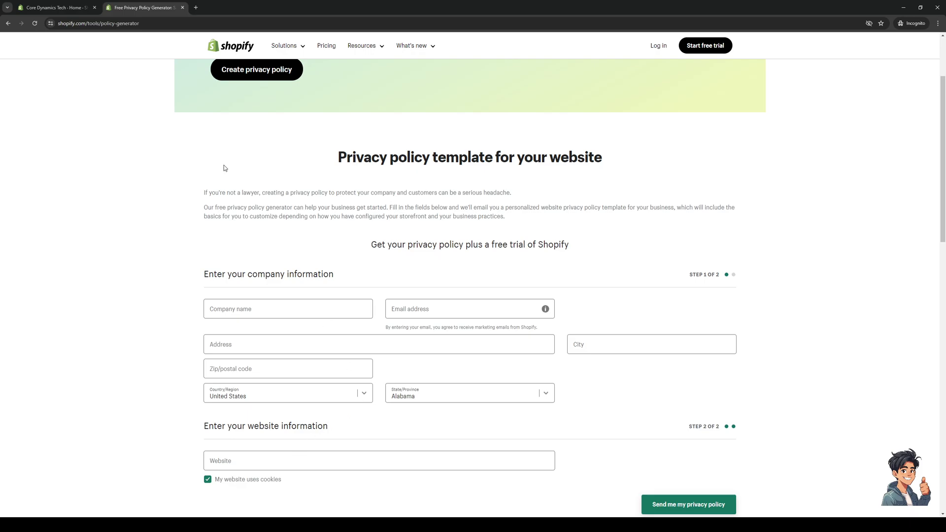
click(54, 7)
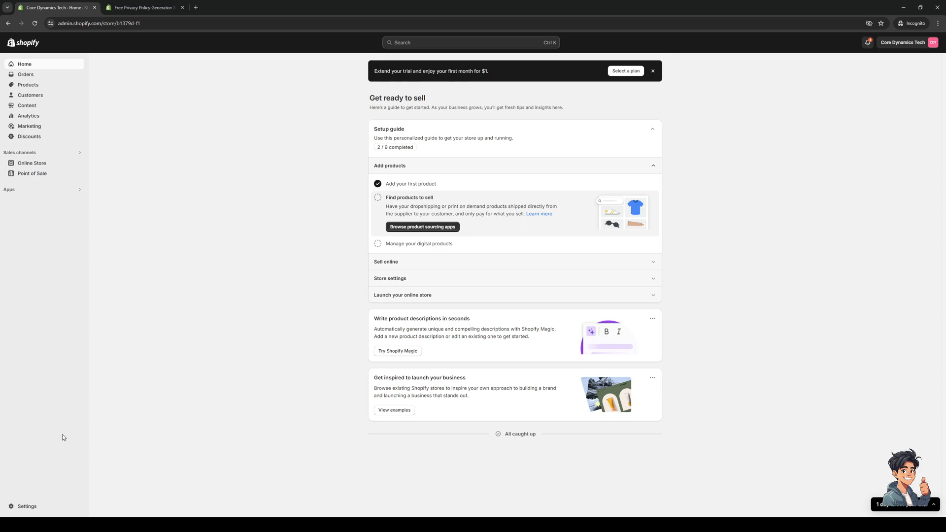
click(27, 506)
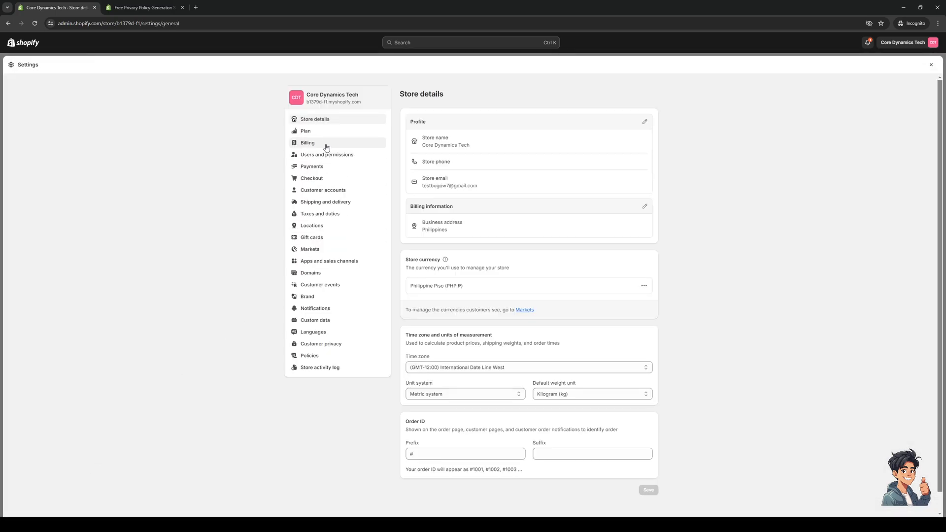
double_click(332, 102)
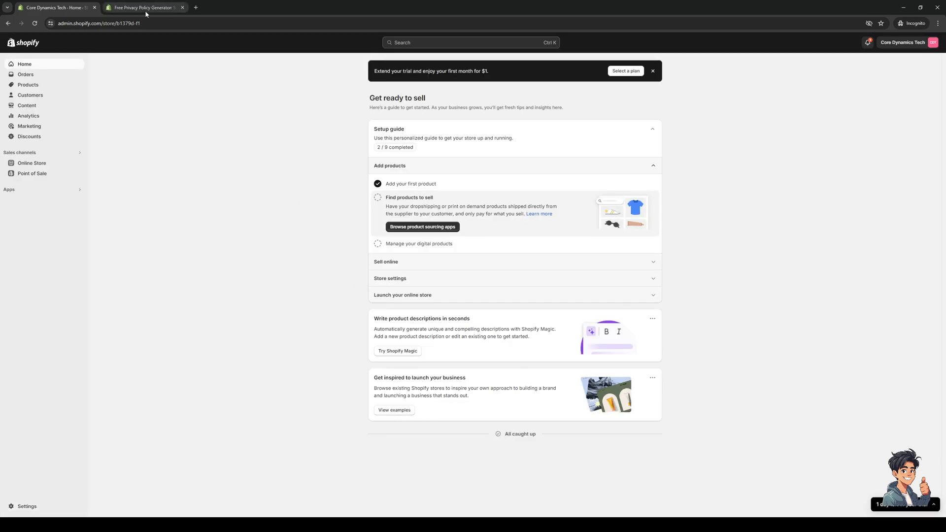
click(143, 7)
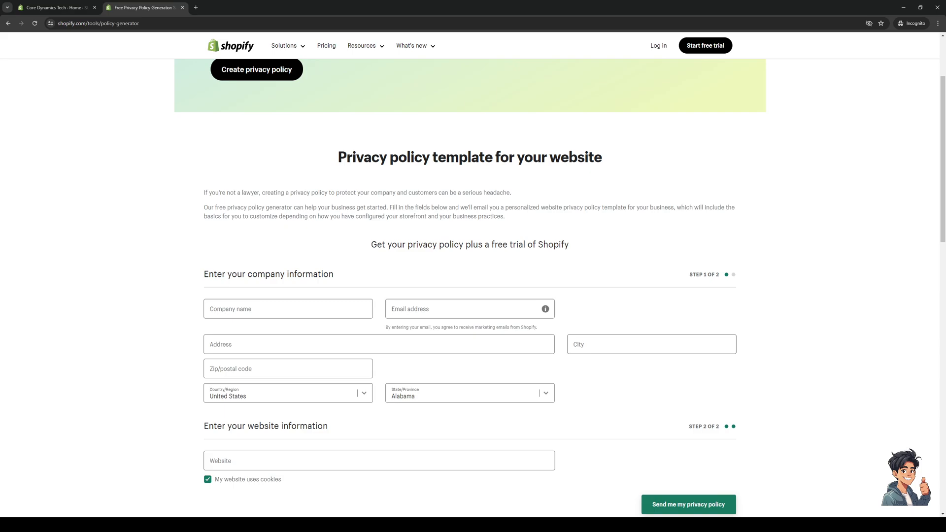
mouse_move(161, 308)
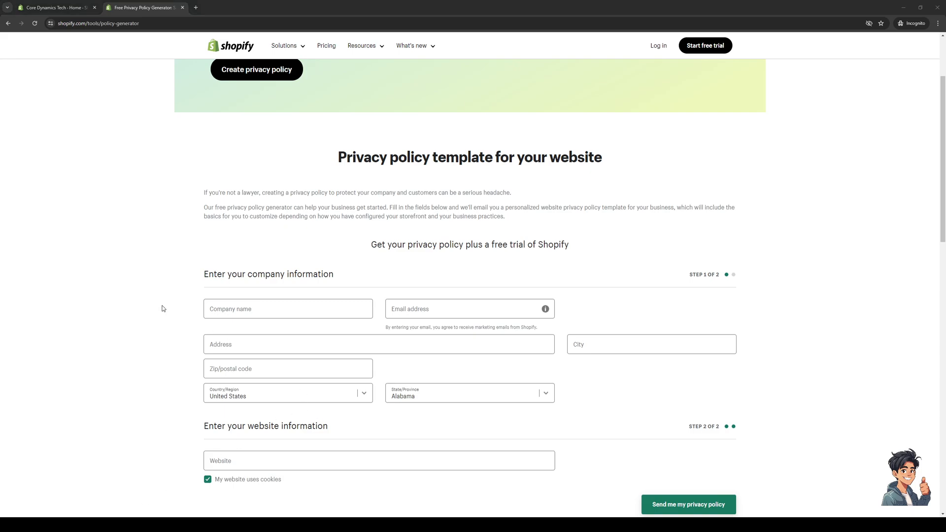
mouse_move(572, 298)
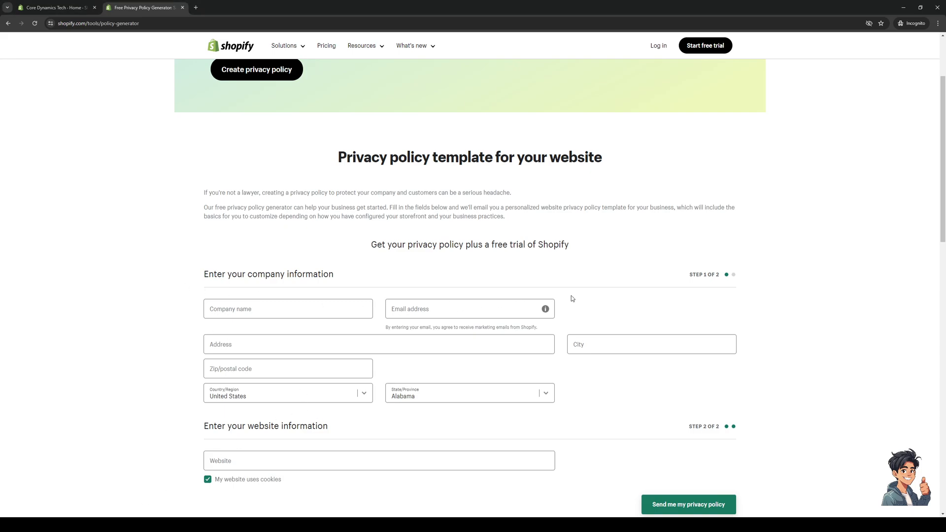
mouse_move(443, 213)
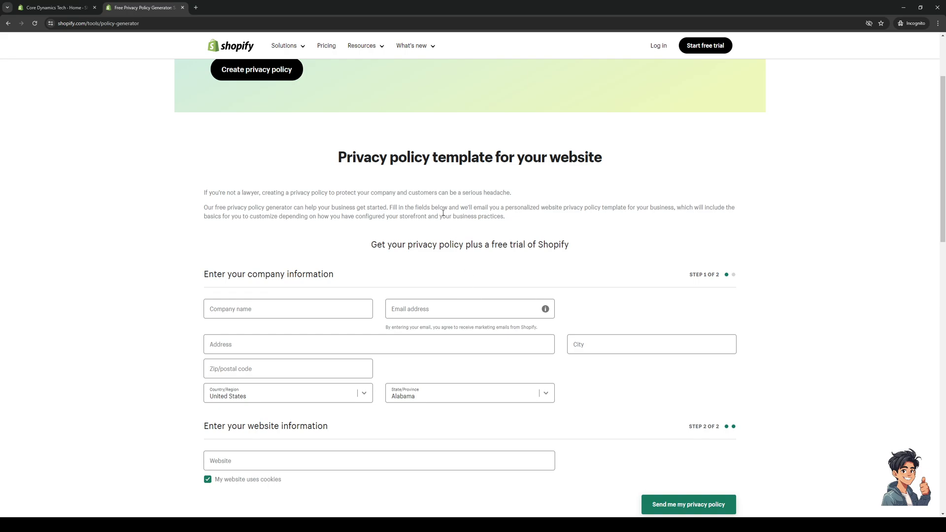
mouse_move(453, 211)
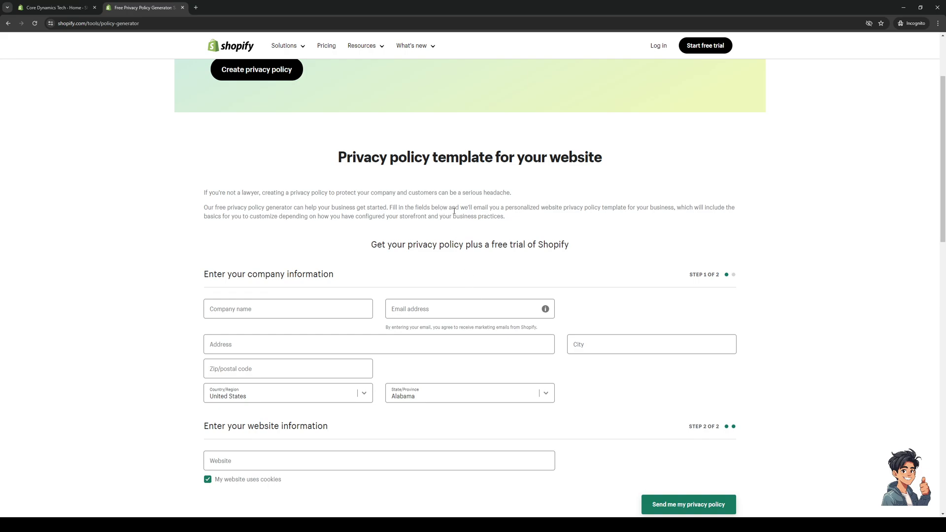
mouse_move(563, 281)
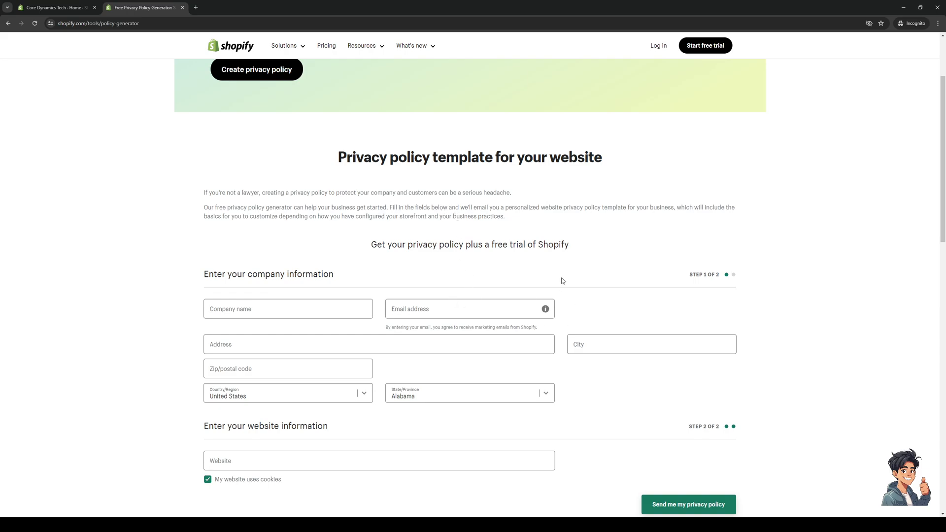
mouse_move(581, 271)
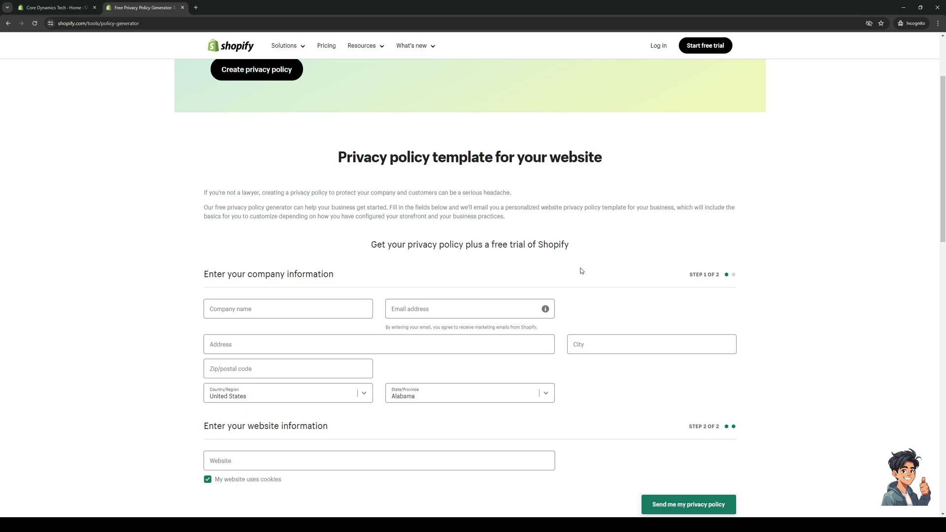
mouse_move(467, 272)
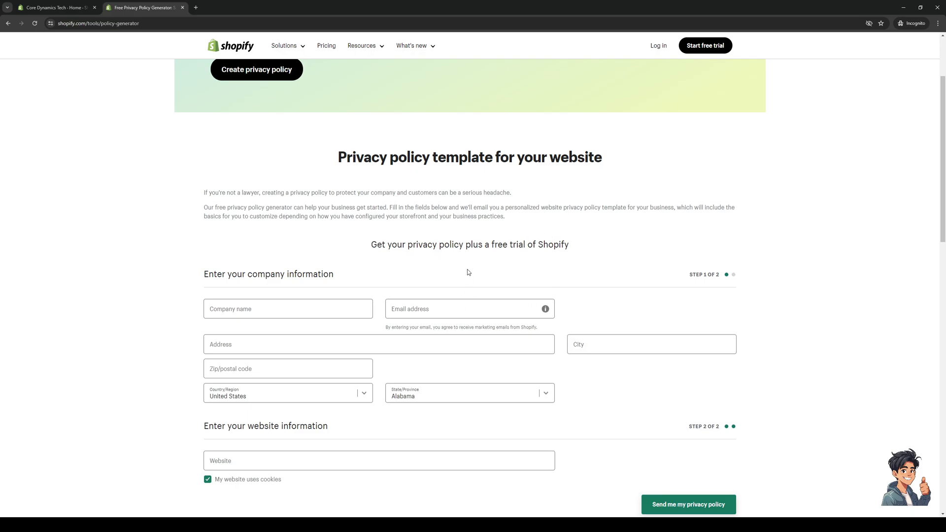
Back in the store admin, go to Online Store > Pages showing only the Contact page.
click(54, 7)
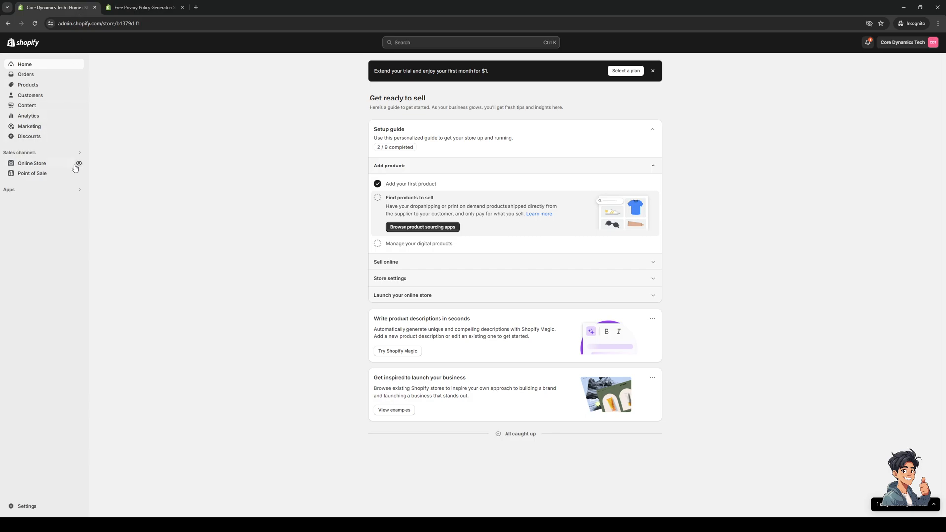
mouse_move(51, 167)
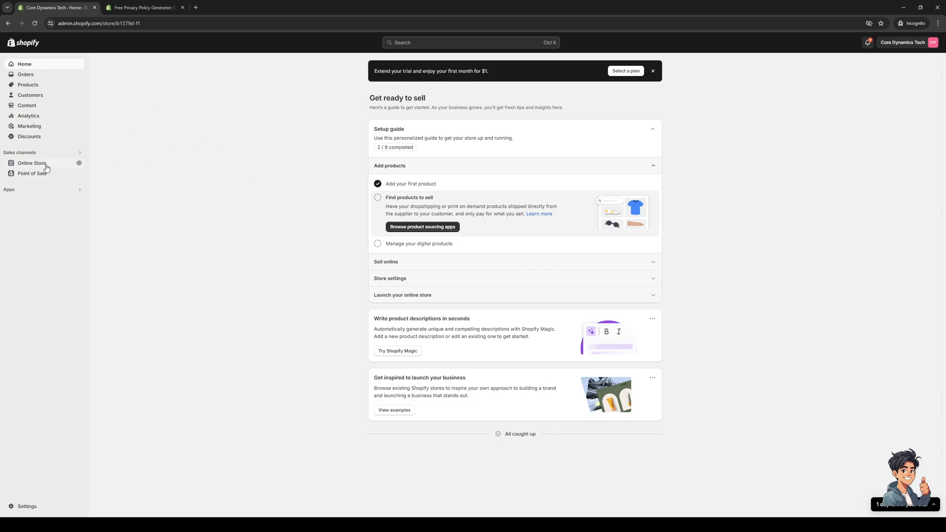
click(32, 163)
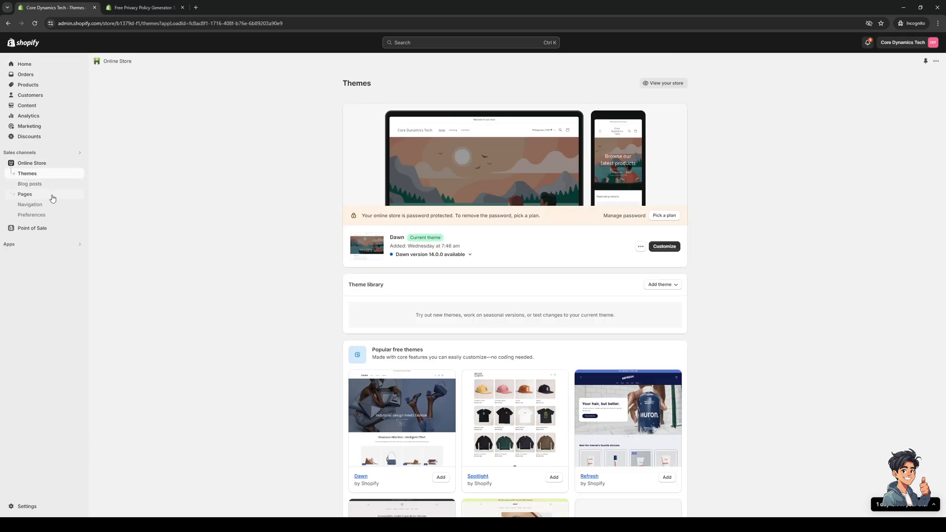
click(25, 194)
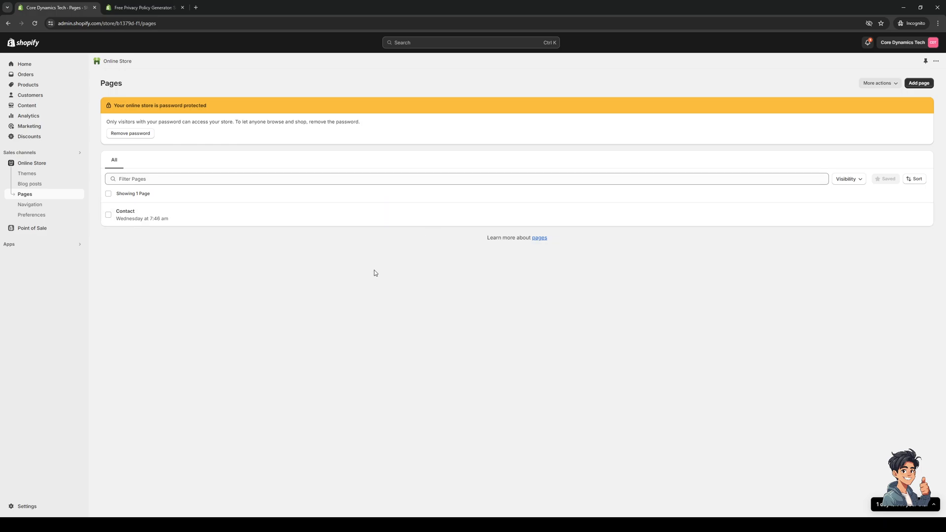
mouse_move(907, 102)
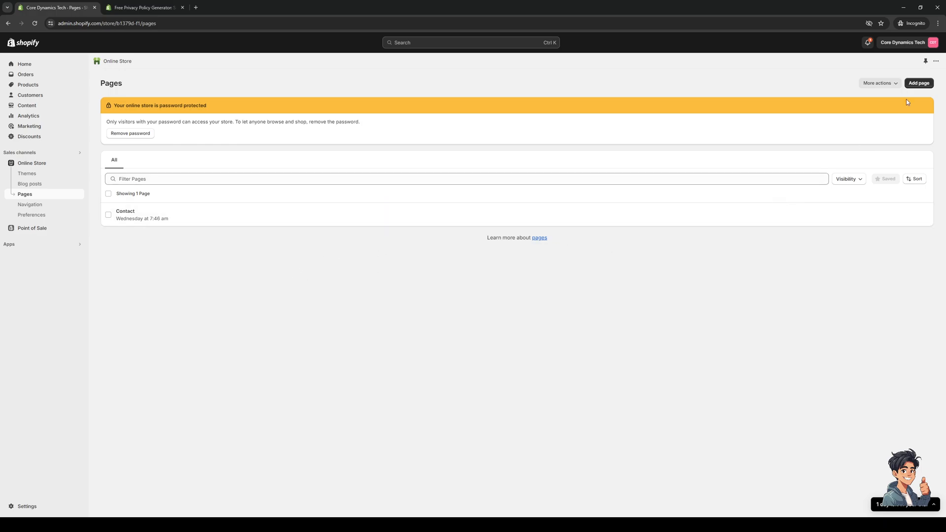
mouse_move(918, 83)
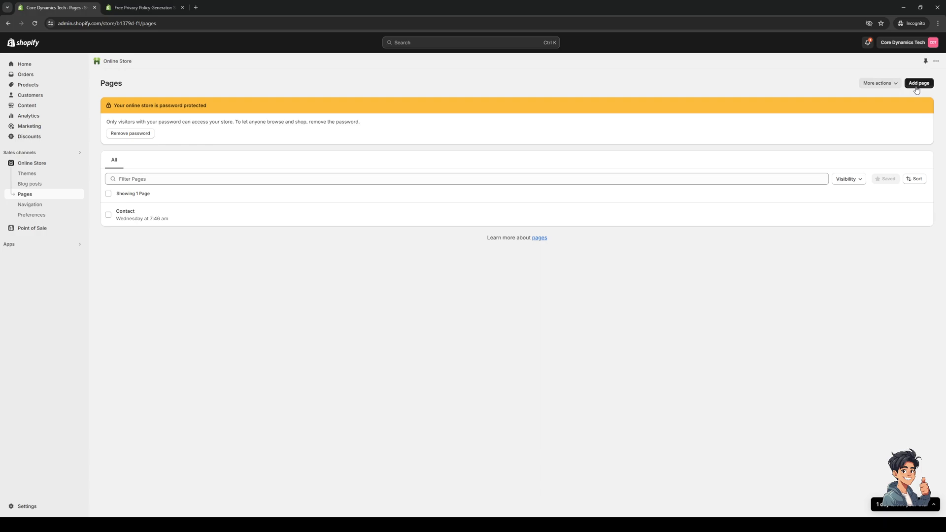
Add a new page and title it 'Privacy Policy', leaving the content empty.
click(919, 82)
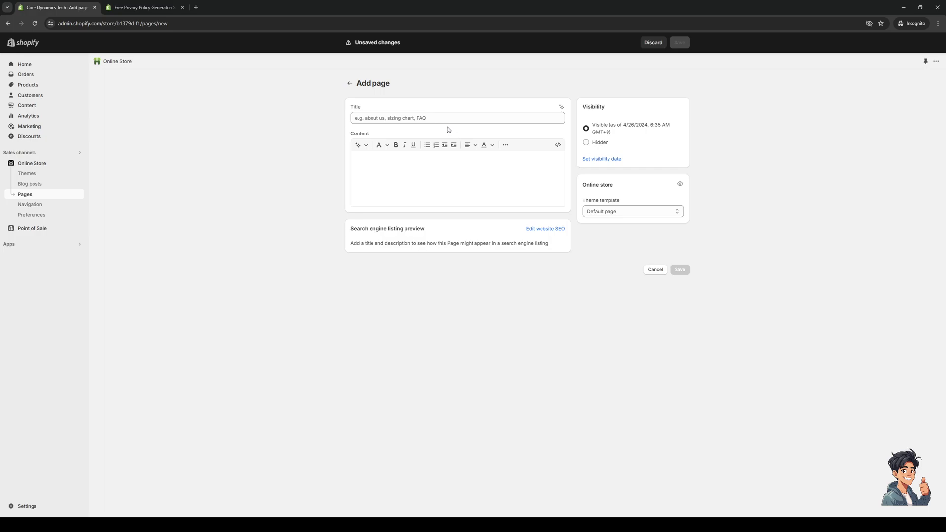
mouse_move(164, 381)
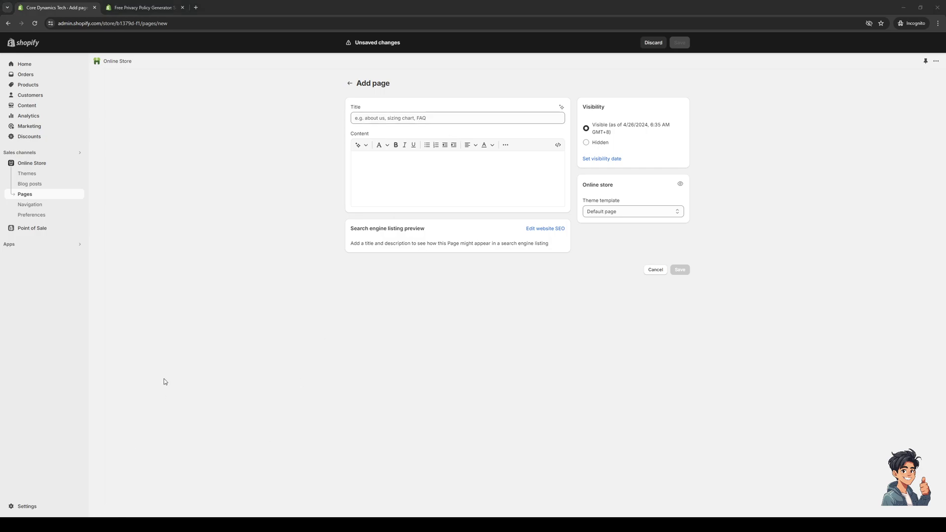
mouse_move(173, 301)
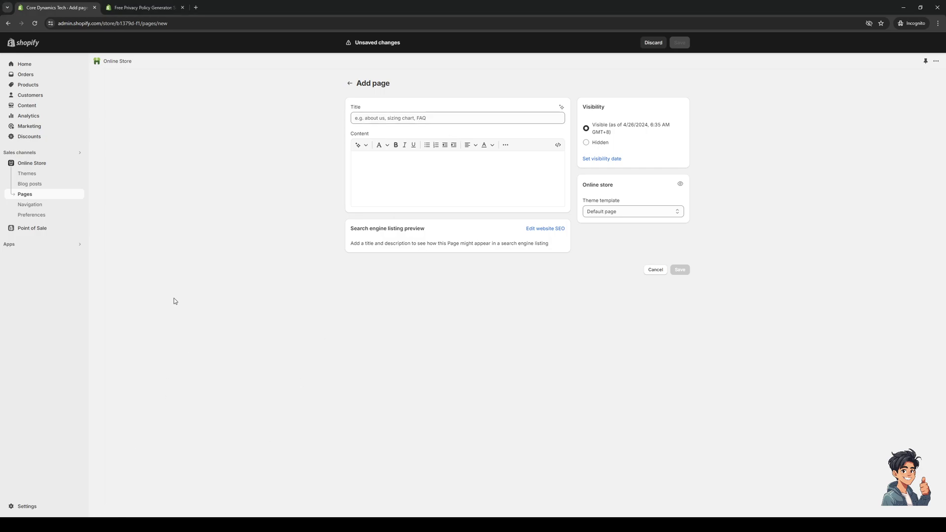
text(Pr)
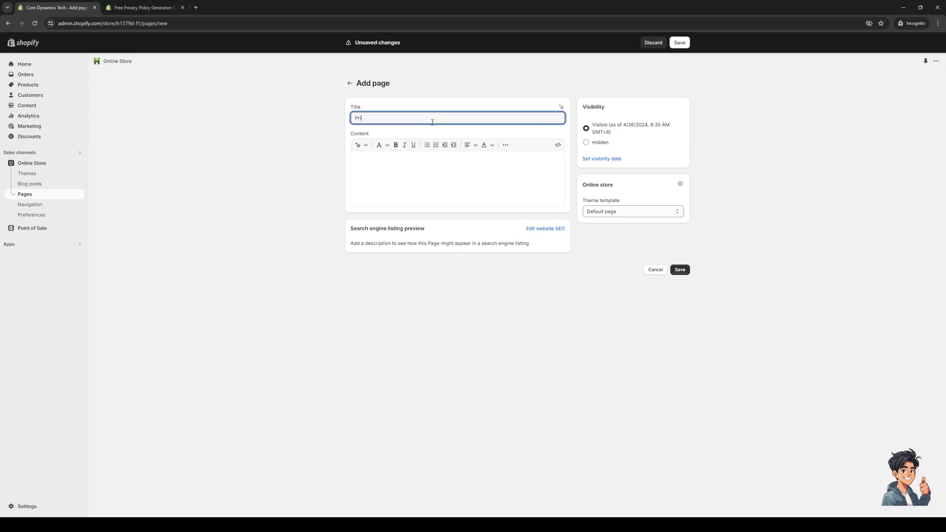
text(ivacy Policy)
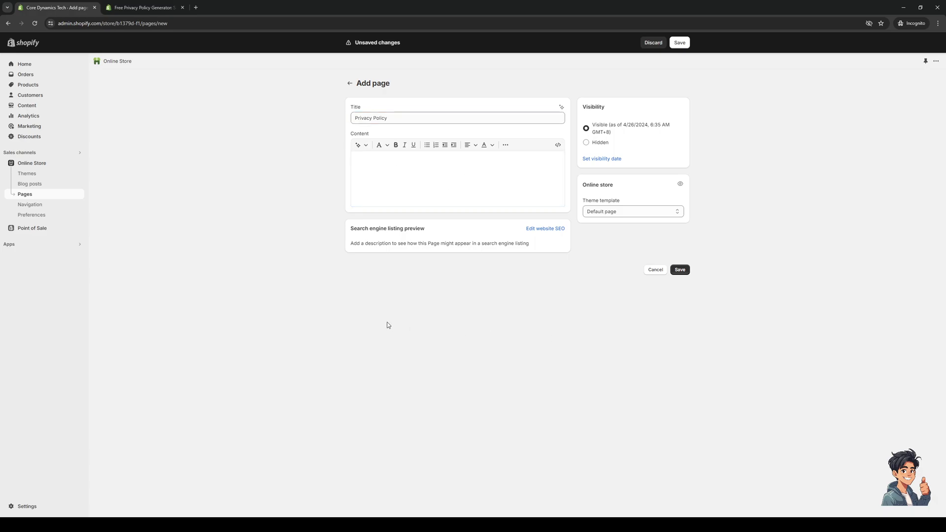
mouse_move(319, 225)
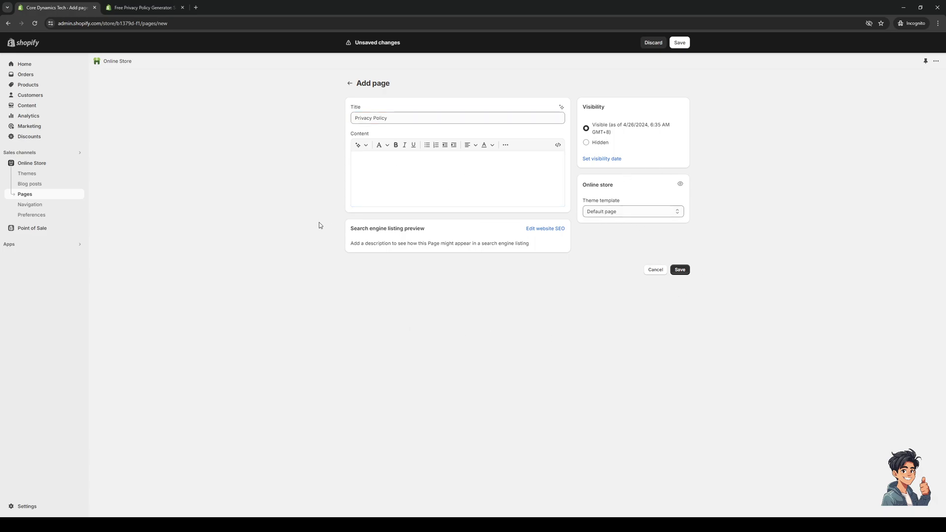
mouse_move(308, 209)
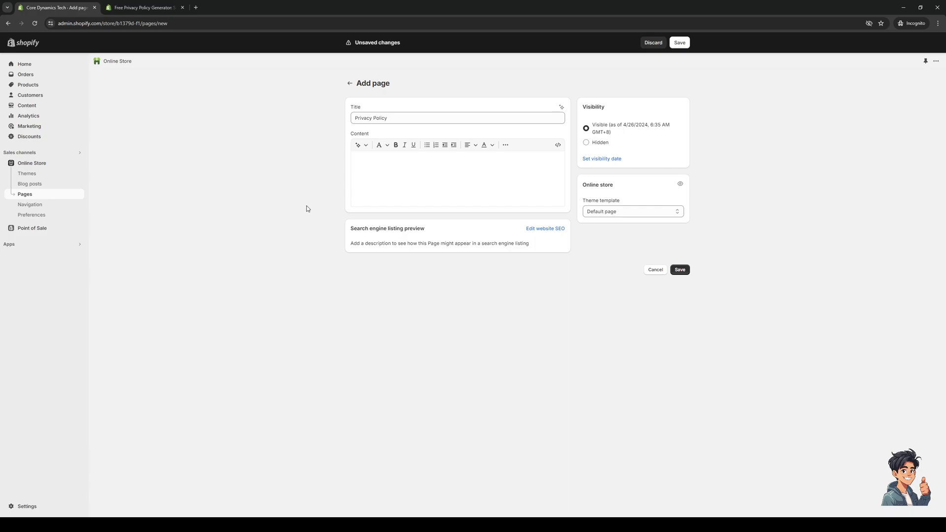
mouse_move(304, 207)
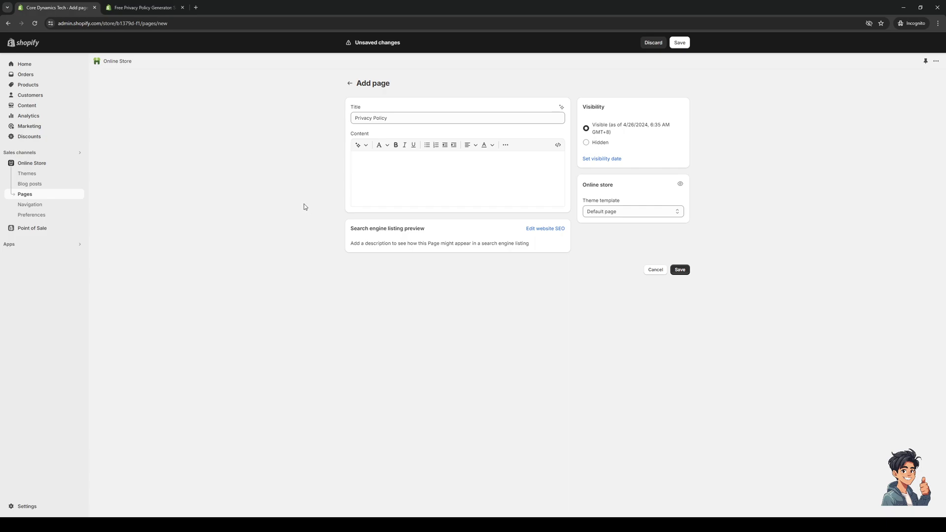
mouse_move(277, 225)
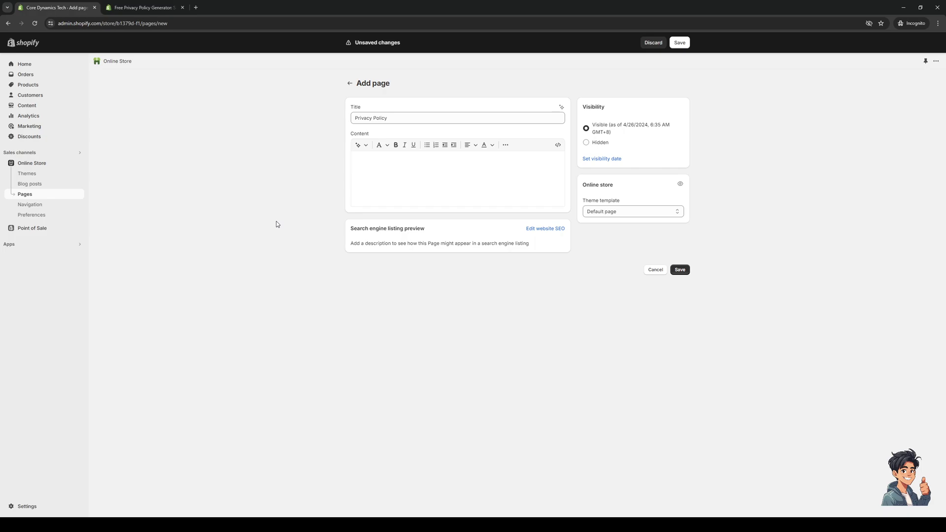
mouse_move(33, 82)
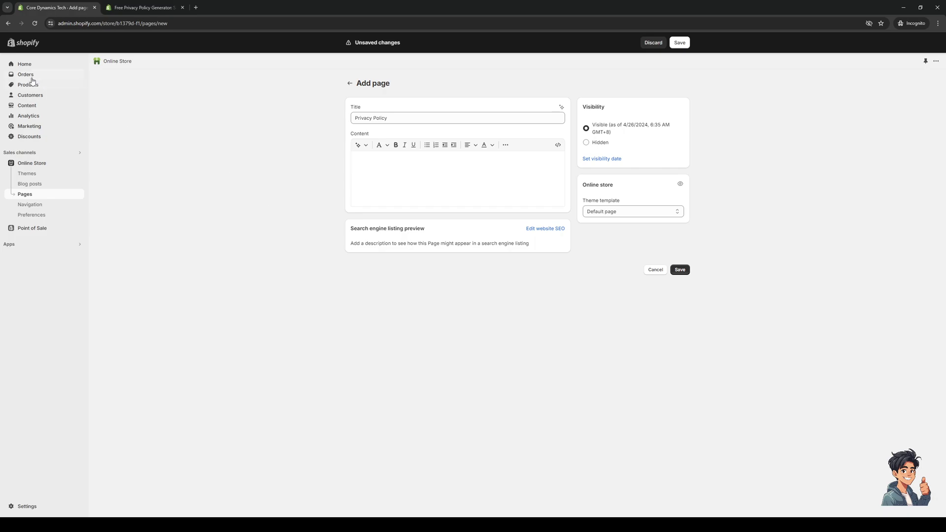
mouse_move(32, 66)
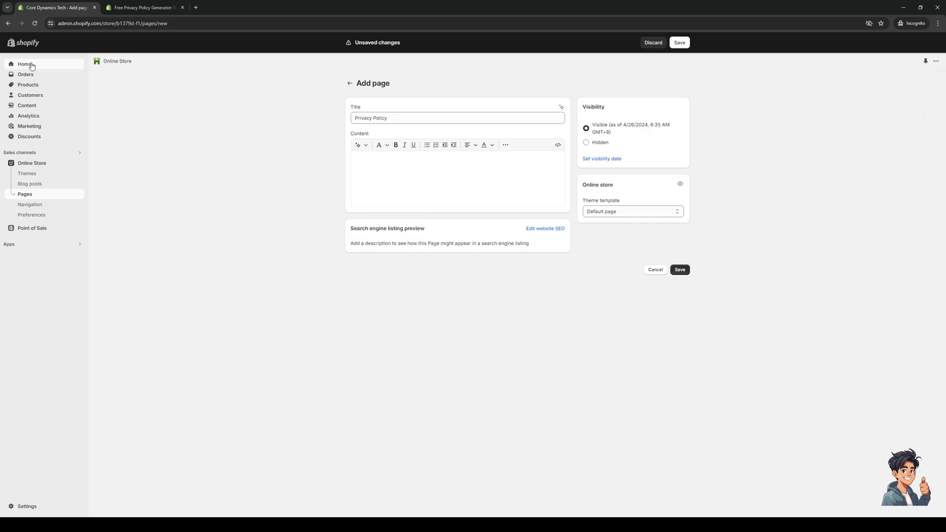
Return to the admin Home dashboard and dismiss the trial reminder popup.
click(23, 64)
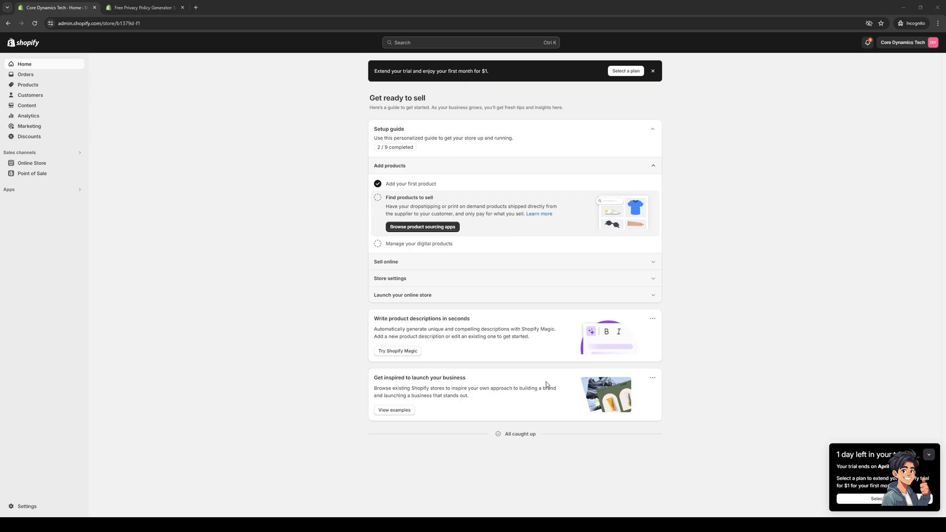
mouse_move(525, 338)
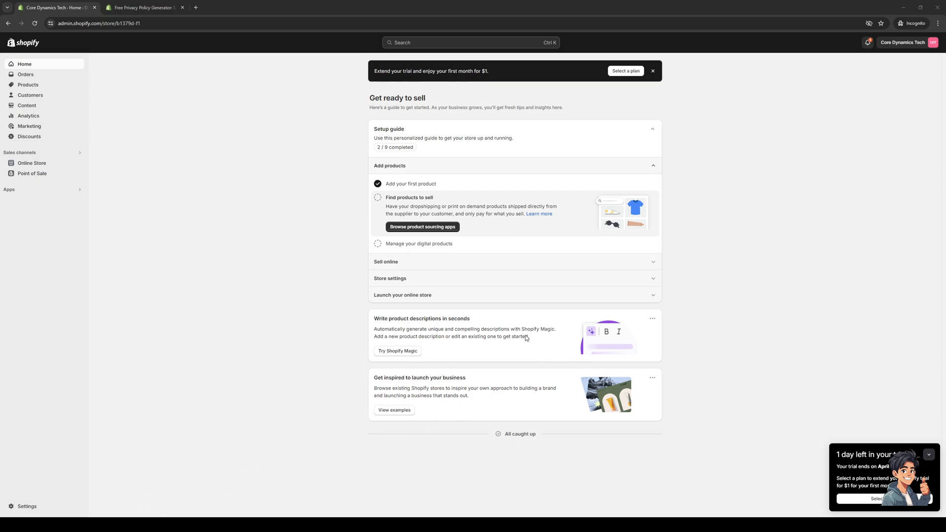
click(930, 458)
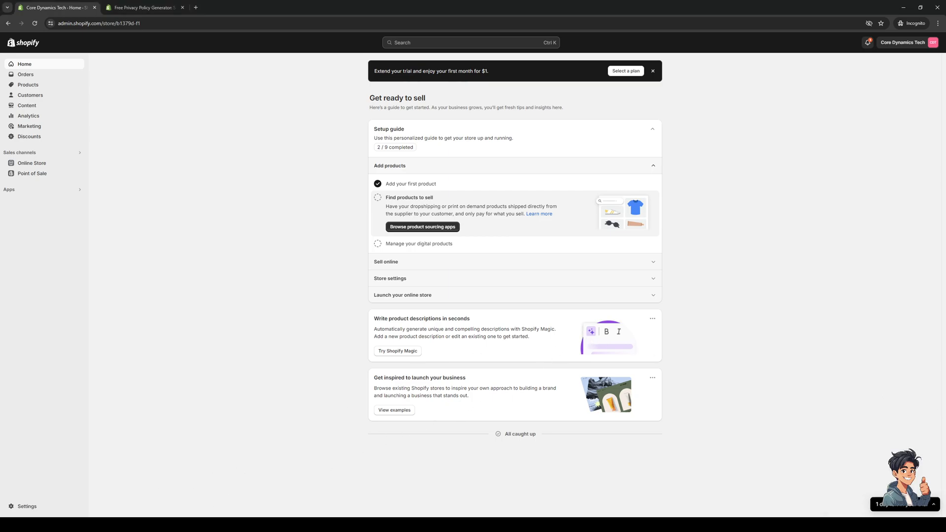